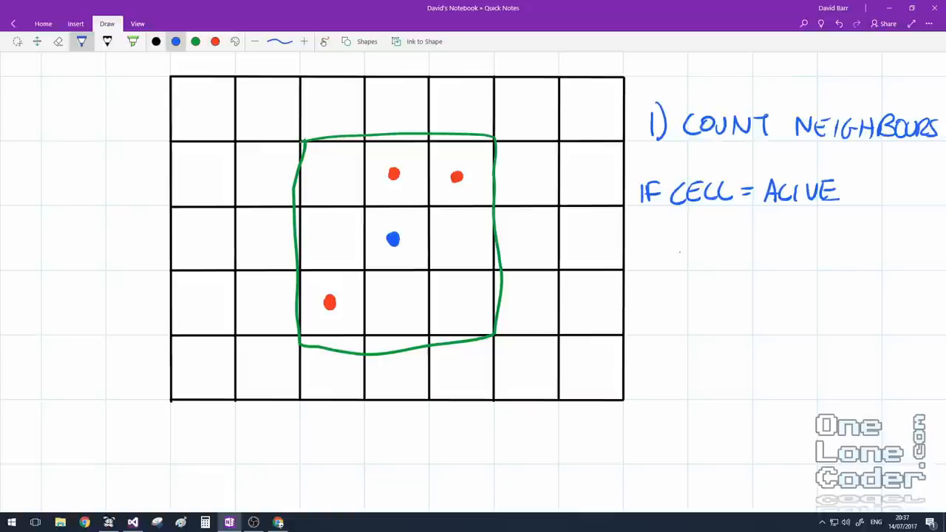
# Handwrite the rules '<2 DIES', '>3 DIES', 'IF CELL = DEAD', '=3 ALIVE' below the count-neighbours note.
pyautogui.write('<2 DIES')
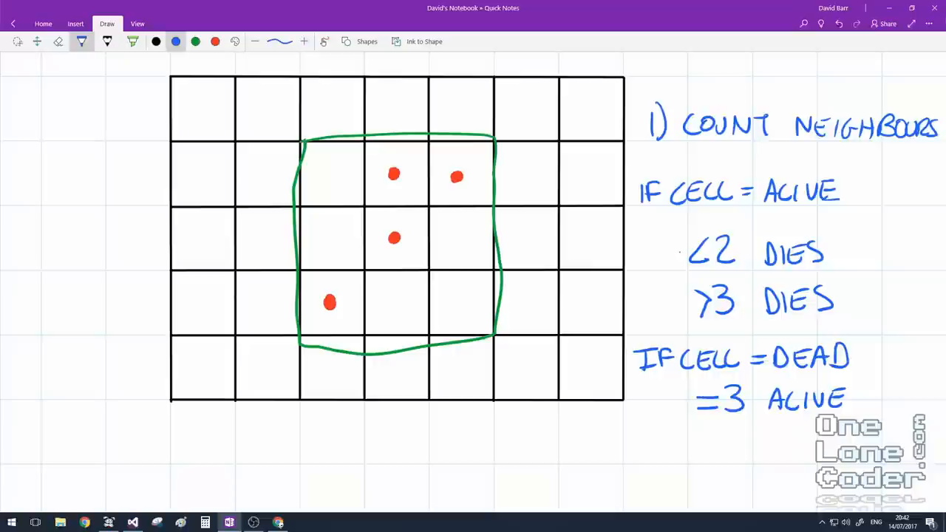
# Sketch blue neighbour dots and arrows on the grid, then switch to the Game of Life class in Visual Studio.
pyautogui.moveTo(336, 183); pyautogui.dragTo(443, 183)
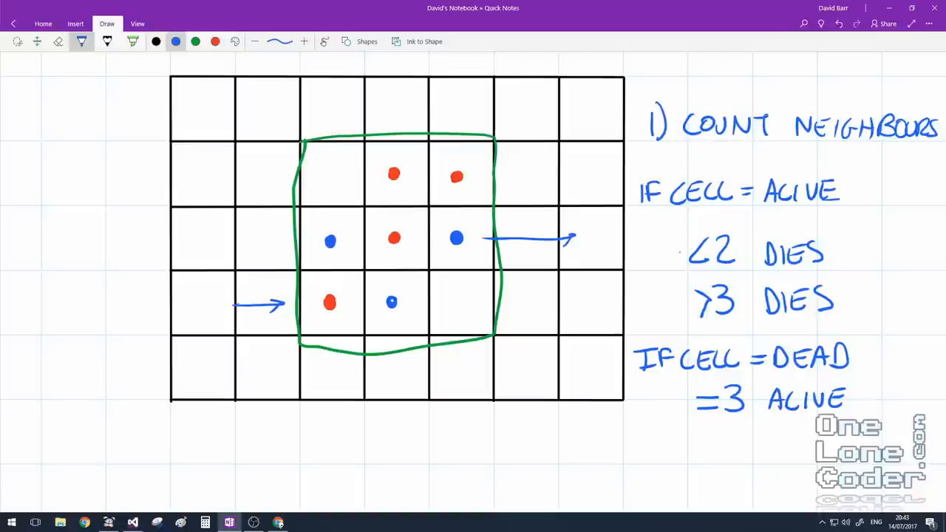
pyautogui.click(135, 520)
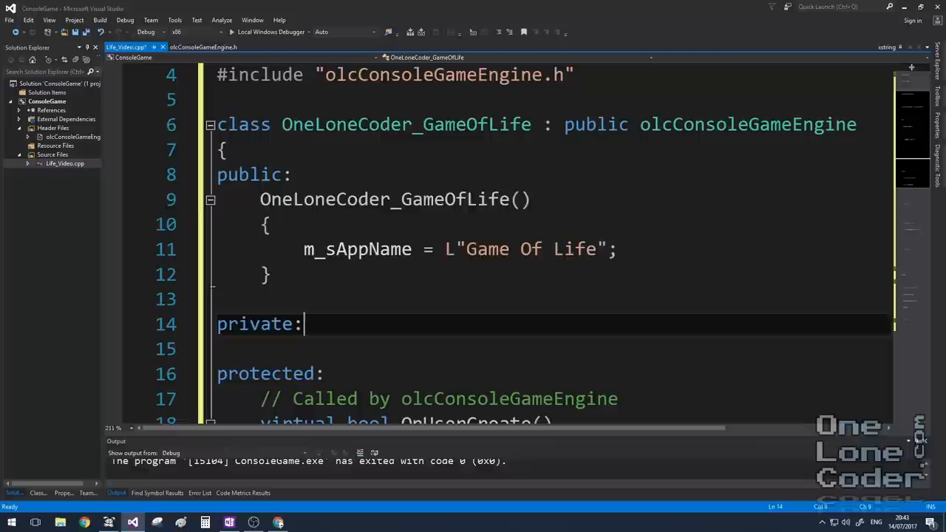
# Declare int *m_output and *m_state, allocating and zeroing both to ScreenWidth() * ScreenHeight() in OnUserCreate.
pyautogui.write('int *m_output;')
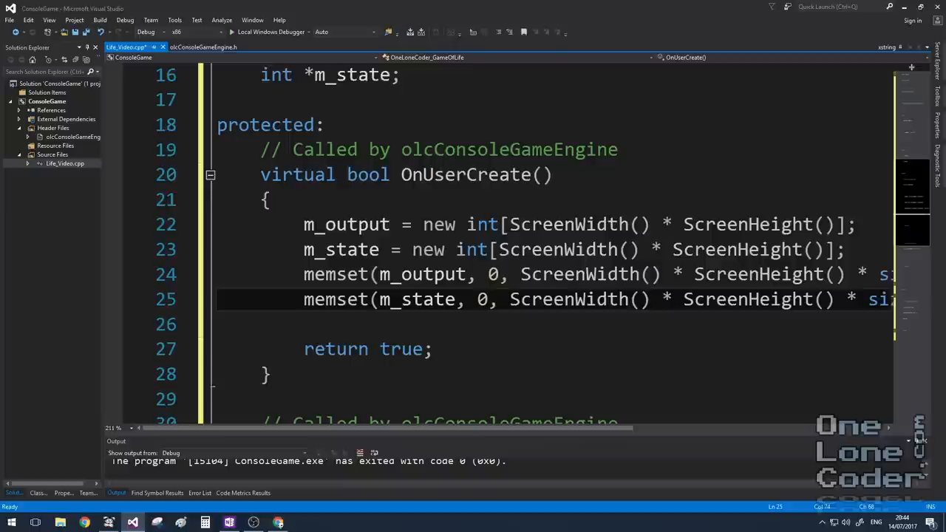
# Write the cell lambda returning m_output[y * ScreenWidth() + x] in OnUserUpdate and select the ScreenWidth() term.
pyautogui.write('auto cell')
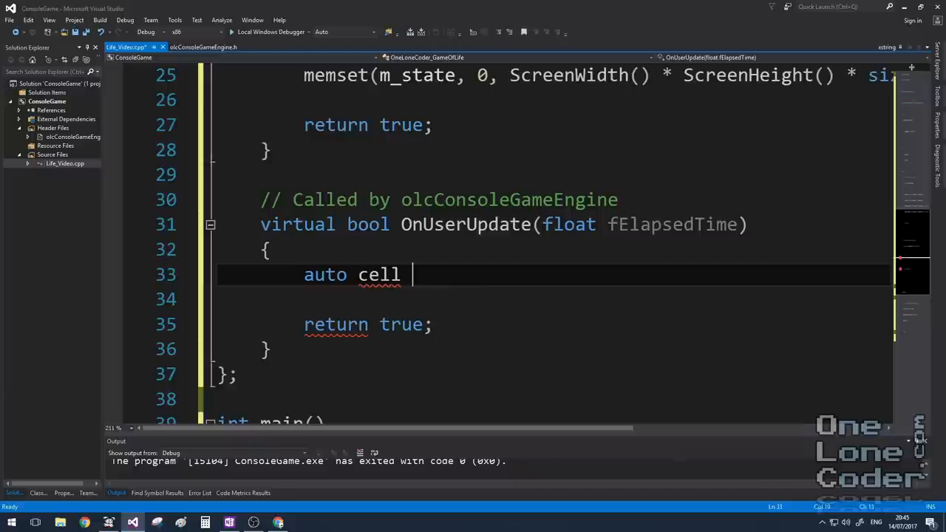
pyautogui.write('= [&](int x, int y')
pyautogui.write('return m_output[y * ScreenWidth() + x];')
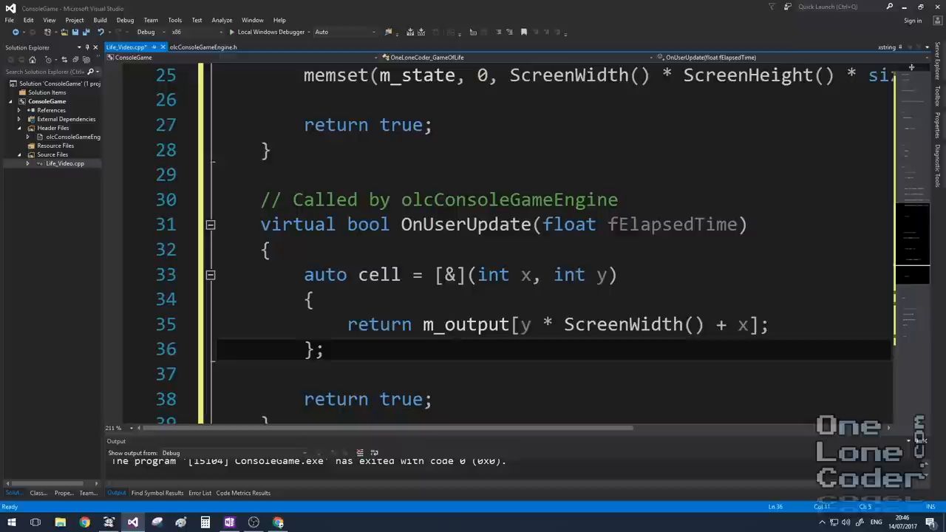
pyautogui.moveTo(541, 325); pyautogui.dragTo(706, 325)
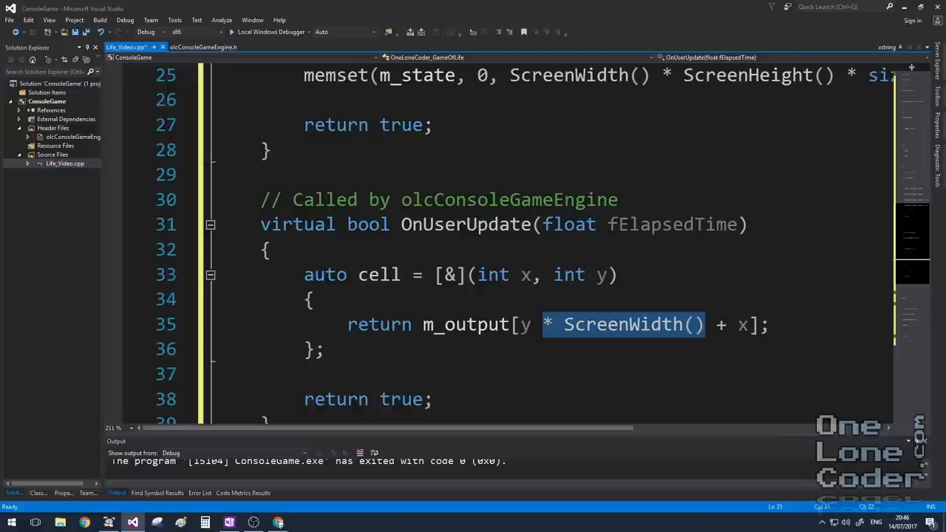